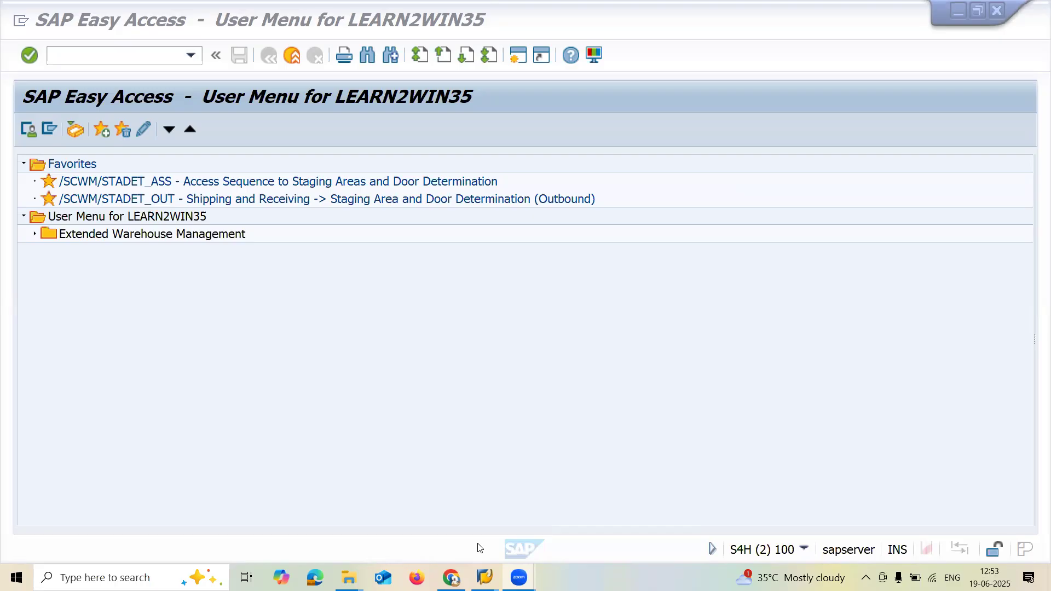
# - Launch transaction MB51 from the command field to reach the Material Document List selection screen
pyautogui.click(115, 57)
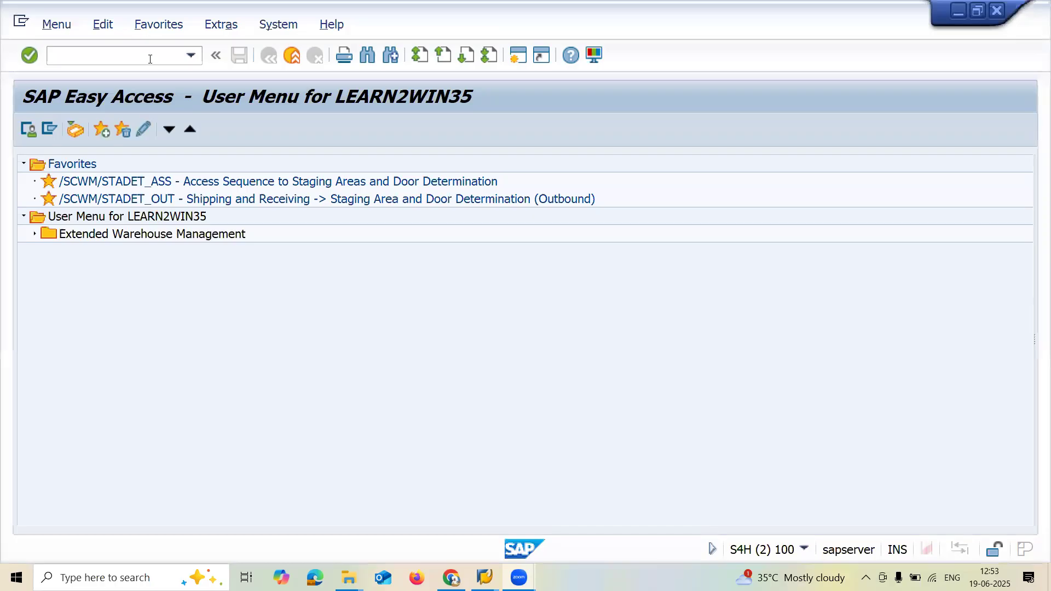
pyautogui.write('MB')
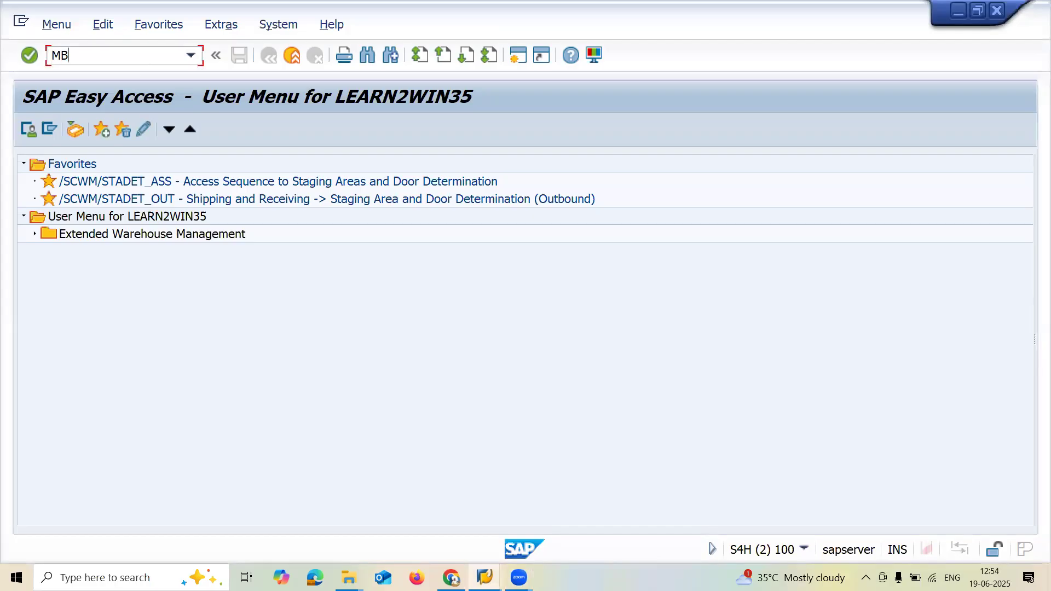
pyautogui.write('51')
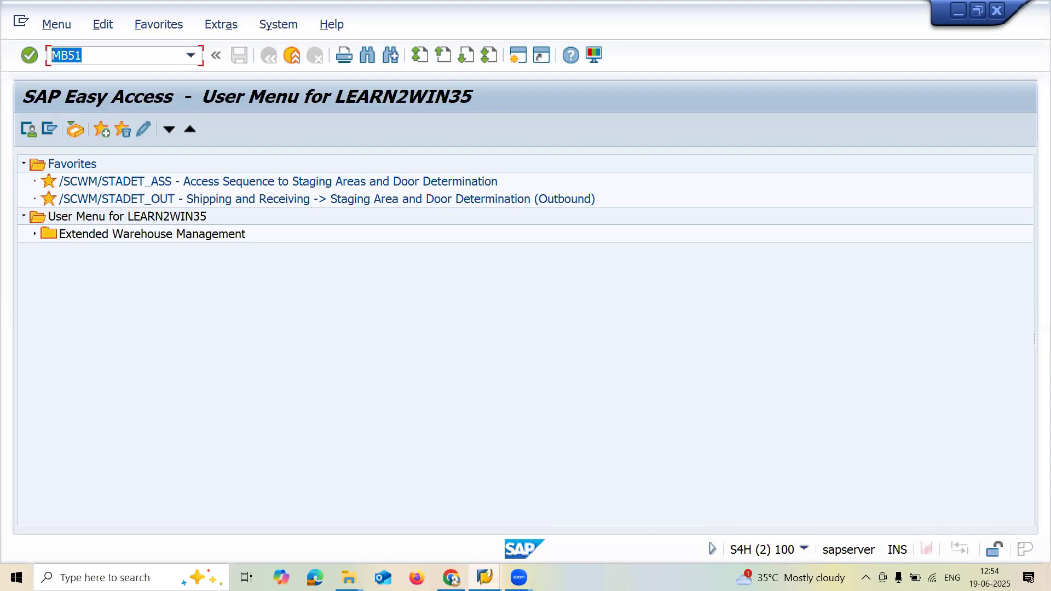
pyautogui.press('Enter')
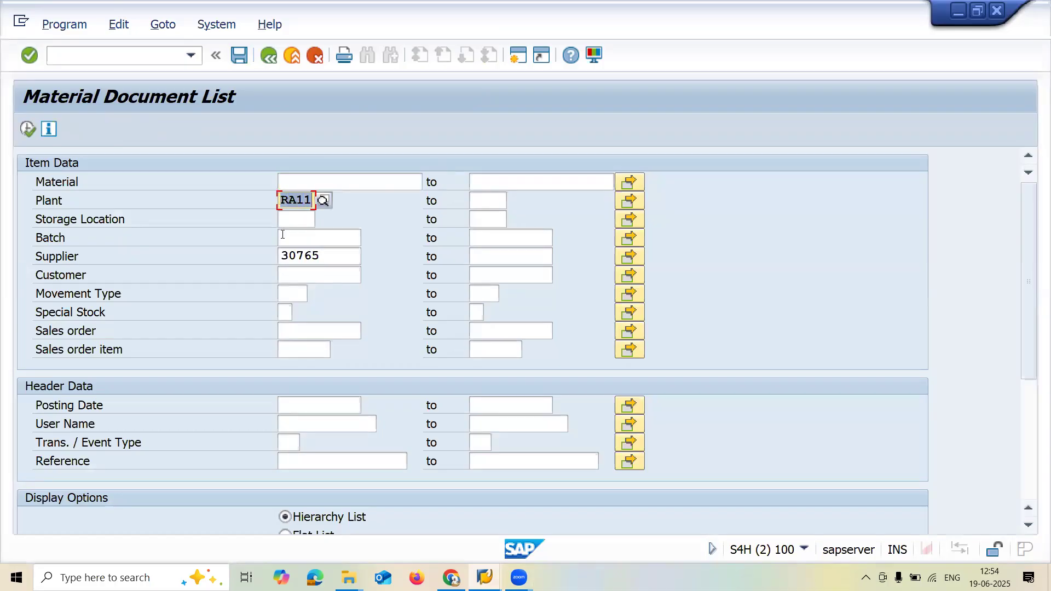
# - Delete plant RA11 and supplier 30765 so the selection criteria are empty
pyautogui.click(295, 219)
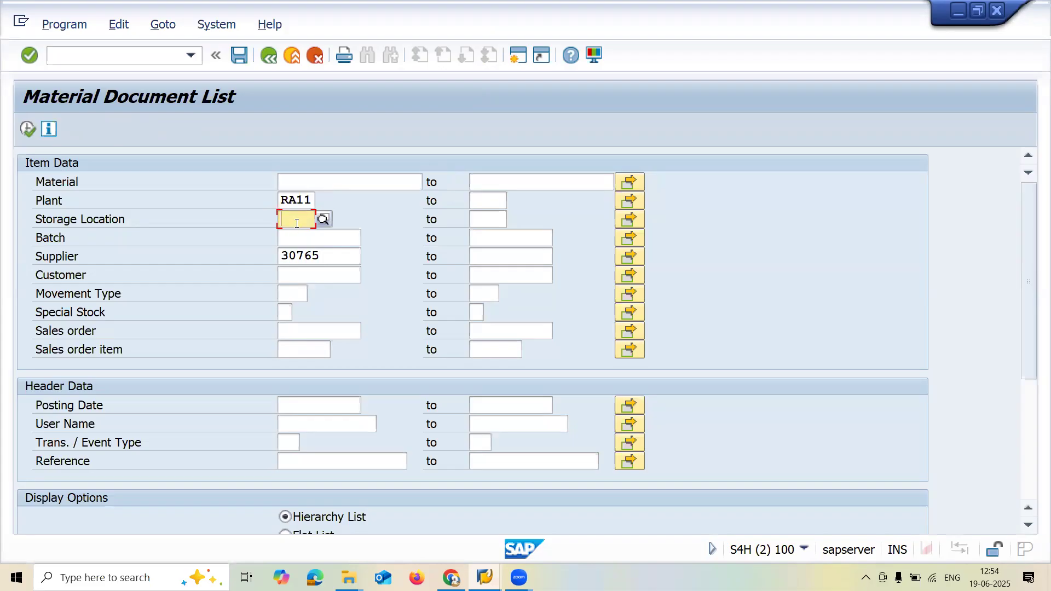
pyautogui.click(318, 237)
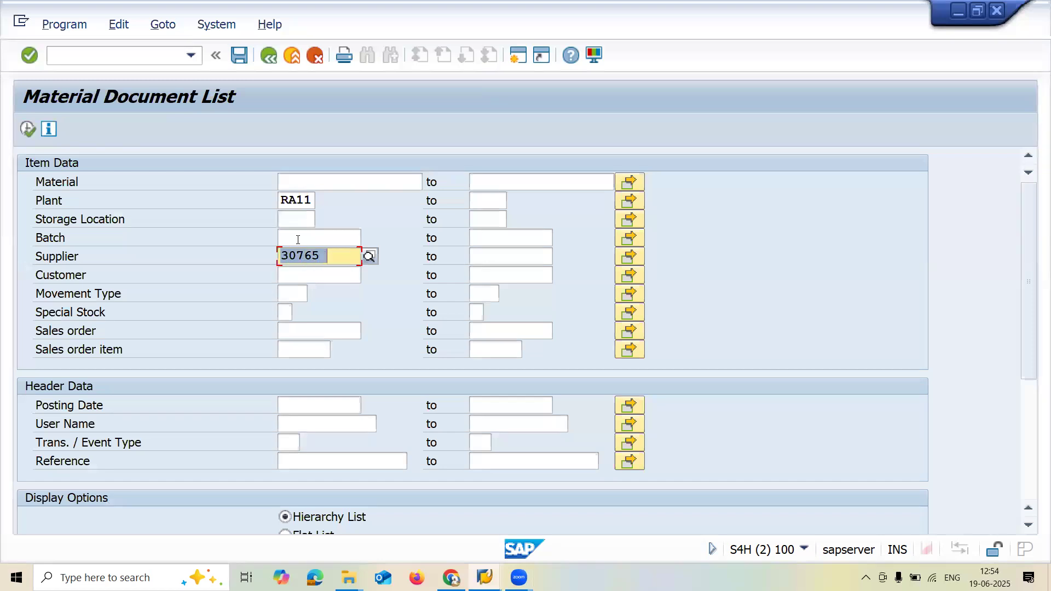
pyautogui.click(291, 293)
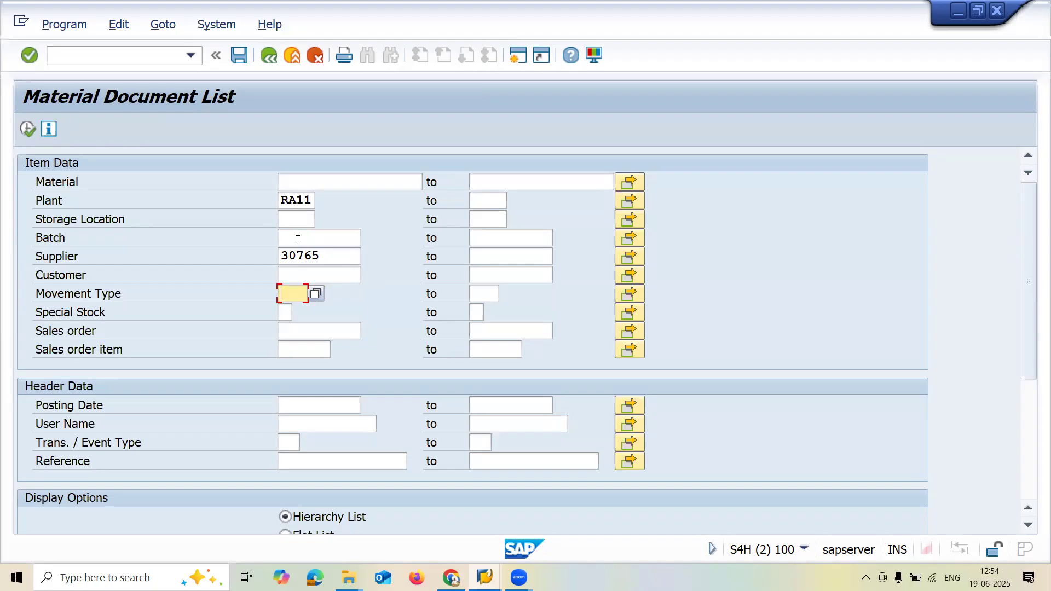
pyautogui.click(285, 312)
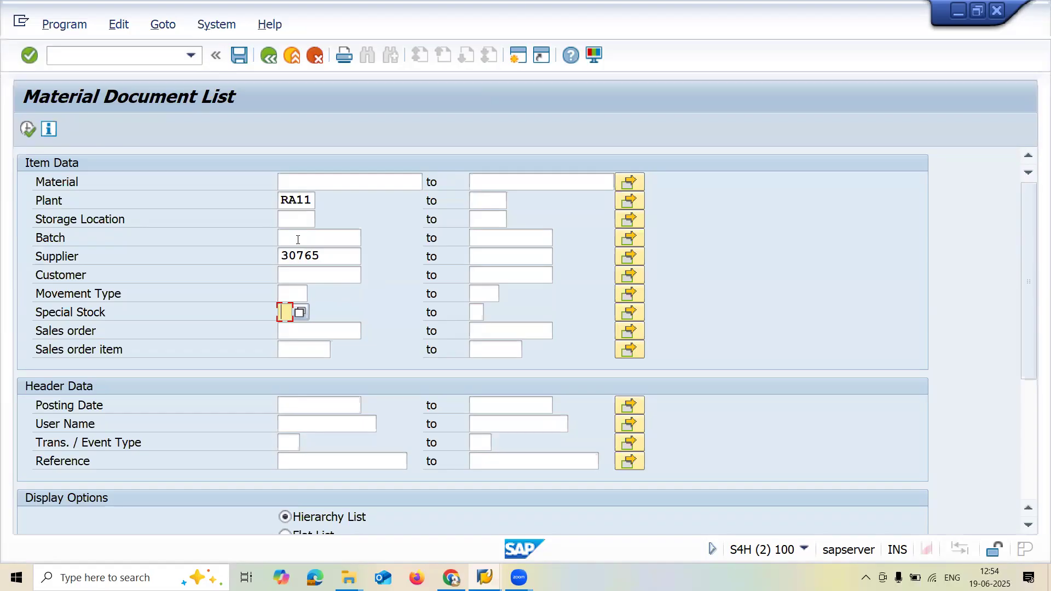
pyautogui.click(318, 256)
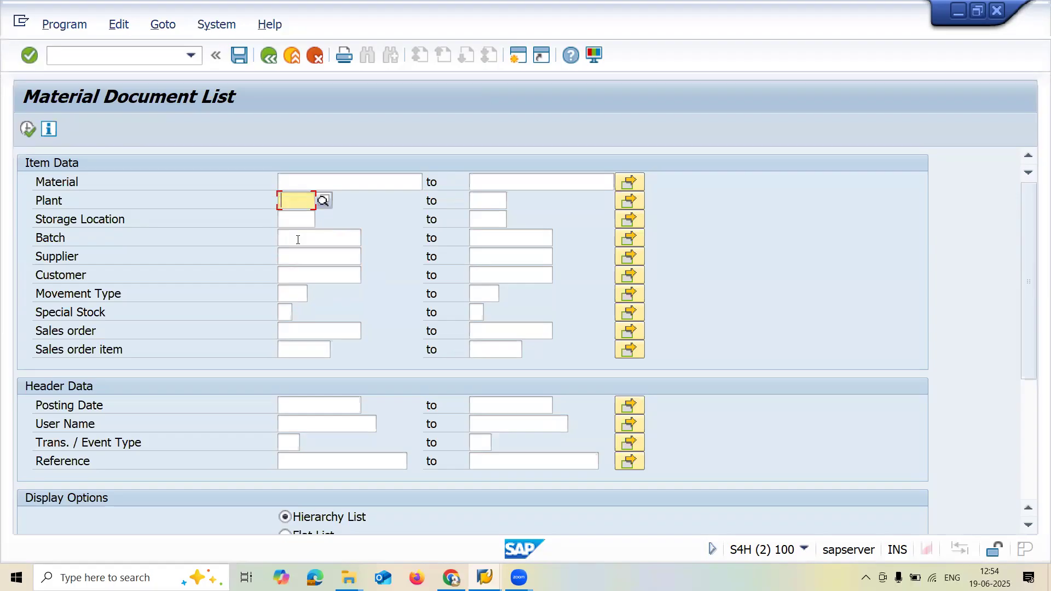
# - Run the list for plant MA01, movement type 101, get no documents, and return to the criteria
pyautogui.write('MA01')
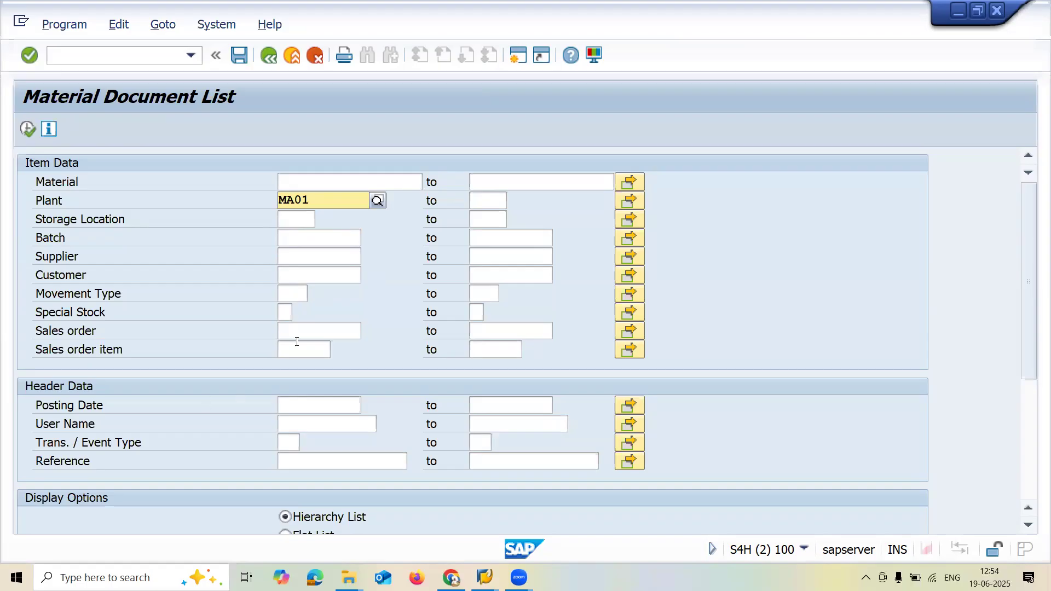
pyautogui.click(291, 293)
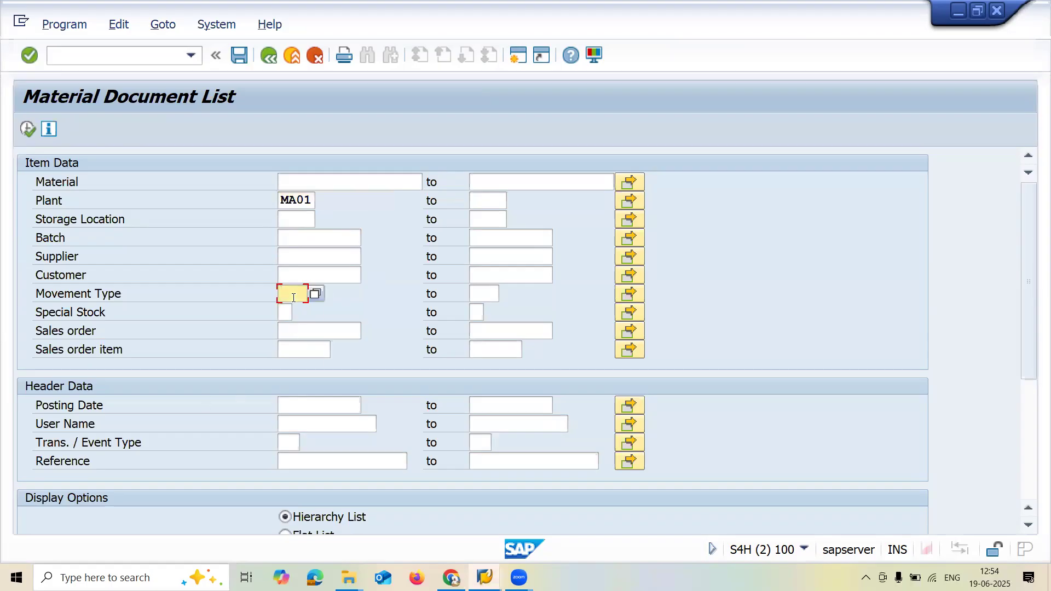
pyautogui.write('101')
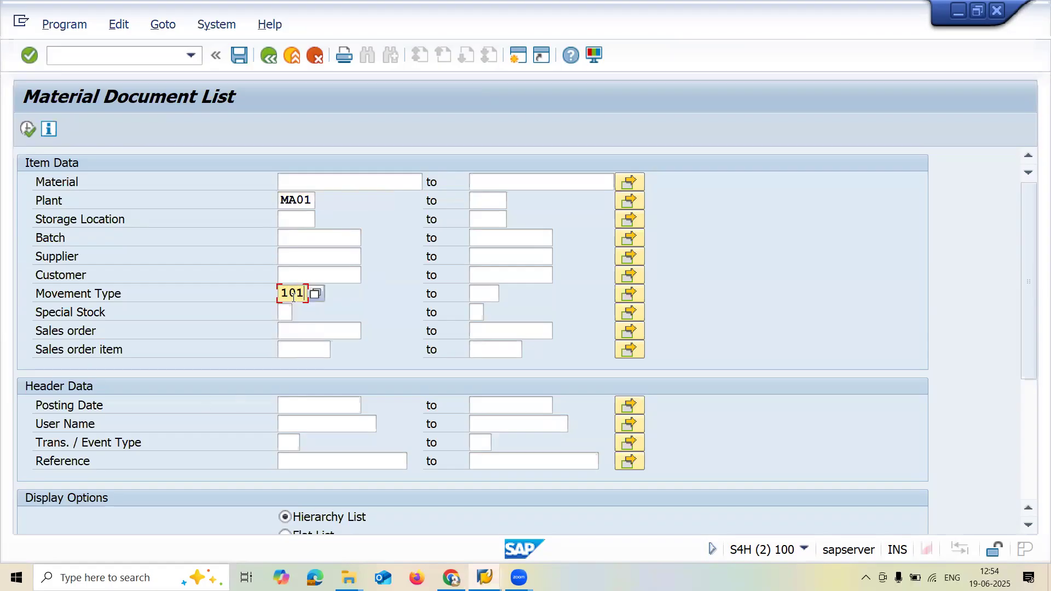
pyautogui.click(24, 130)
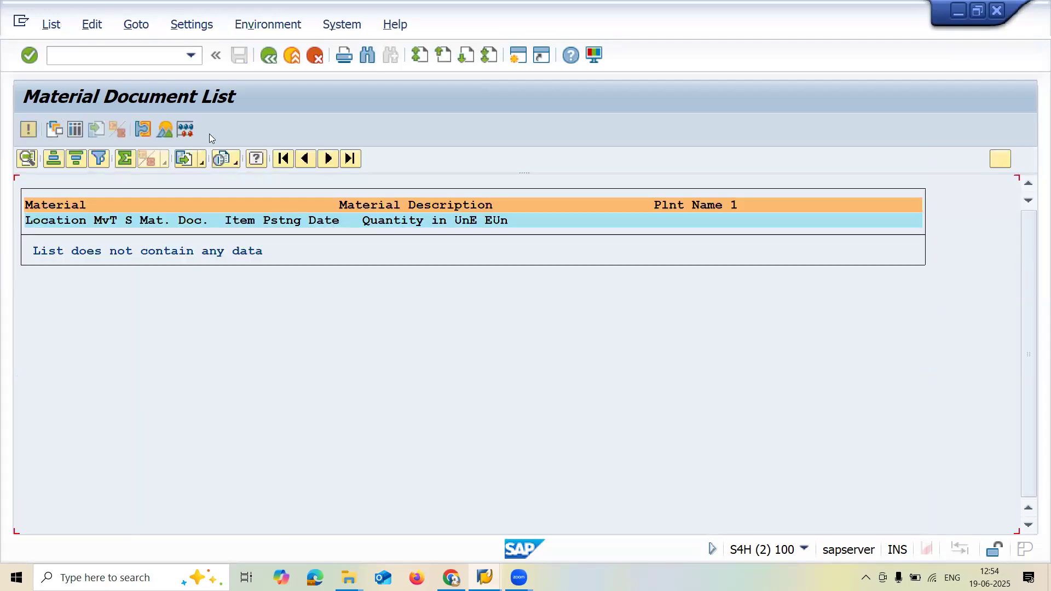
pyautogui.moveTo(268, 56)
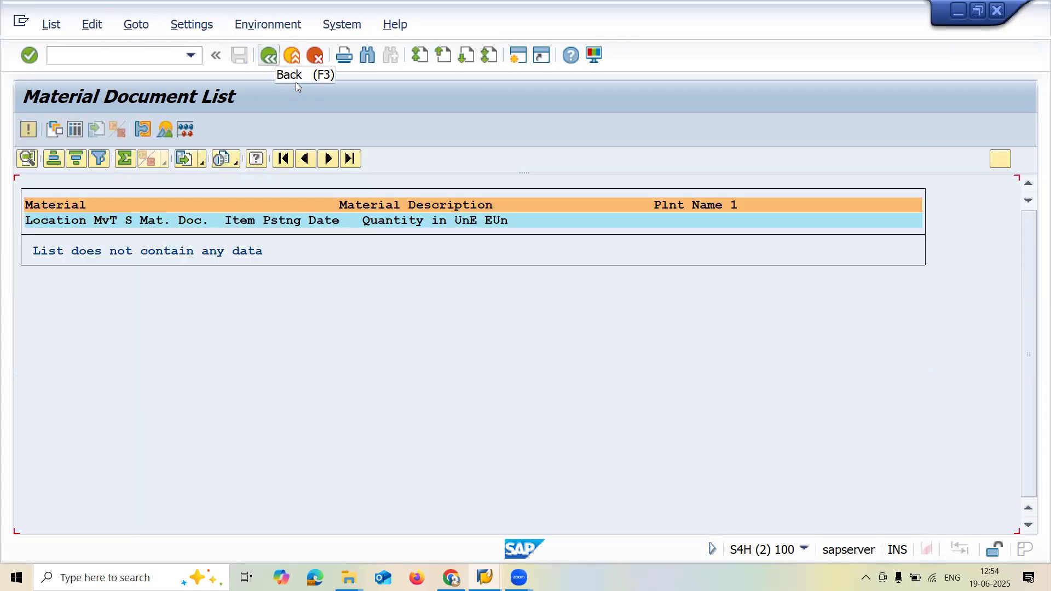
pyautogui.click(269, 55)
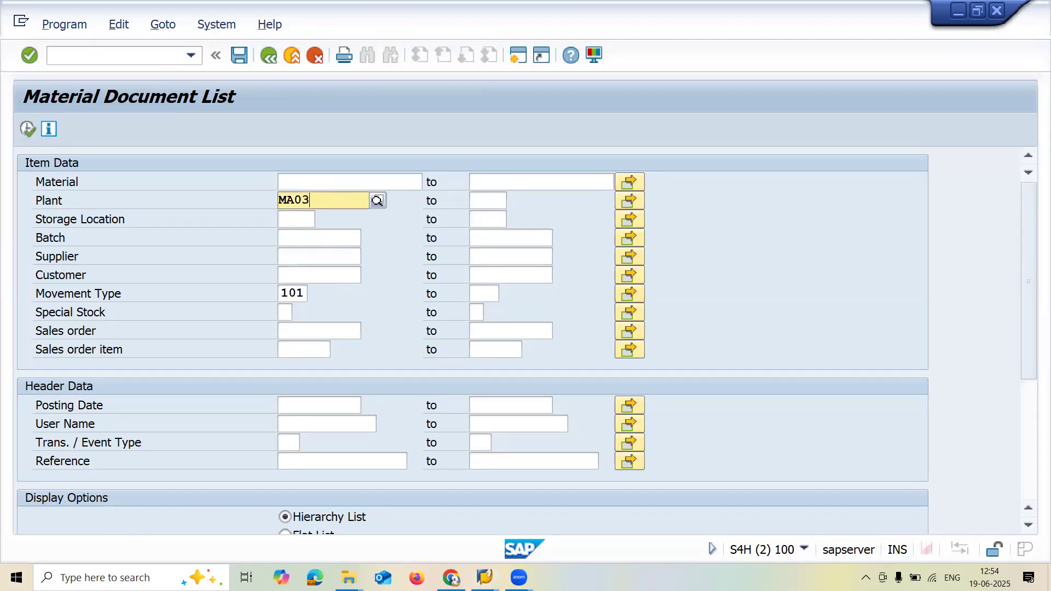
# - Remove movement type 101 so only plant MA03 remains as a criterion
pyautogui.click(291, 293)
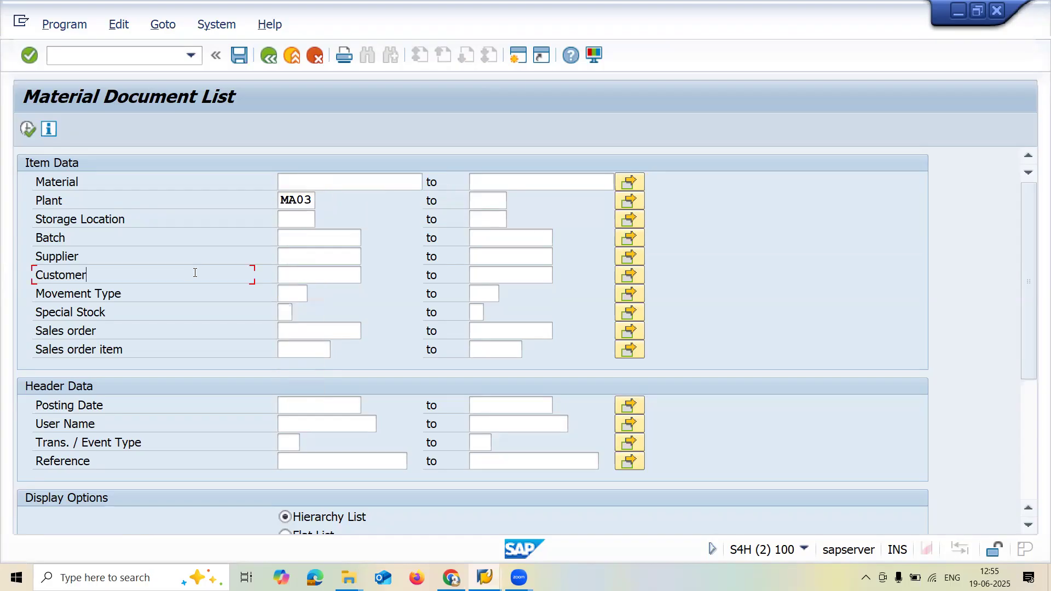
pyautogui.moveTo(26, 133)
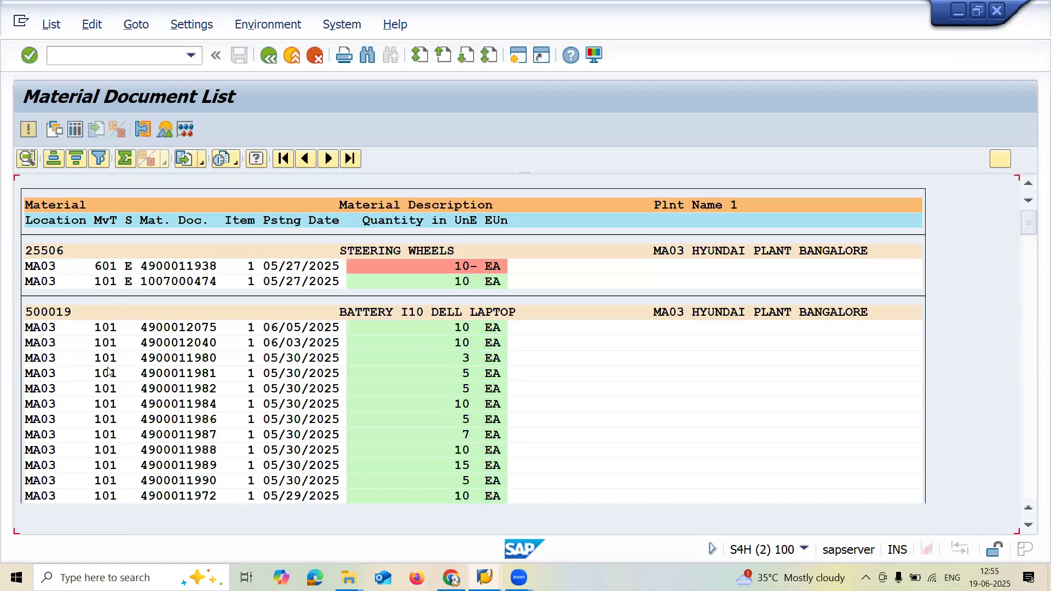
pyautogui.click(104, 266)
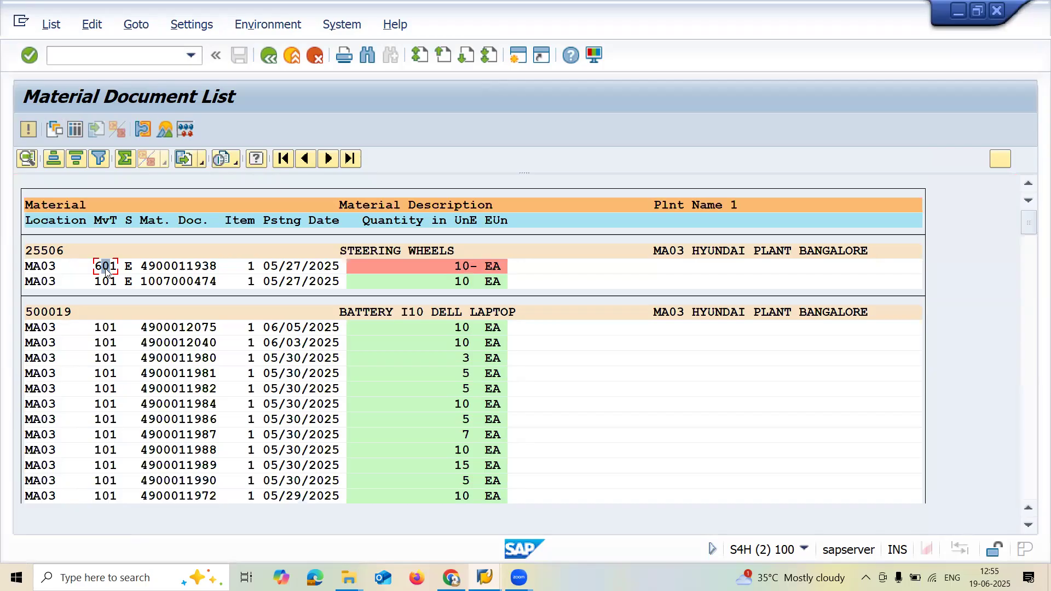
pyautogui.click(105, 281)
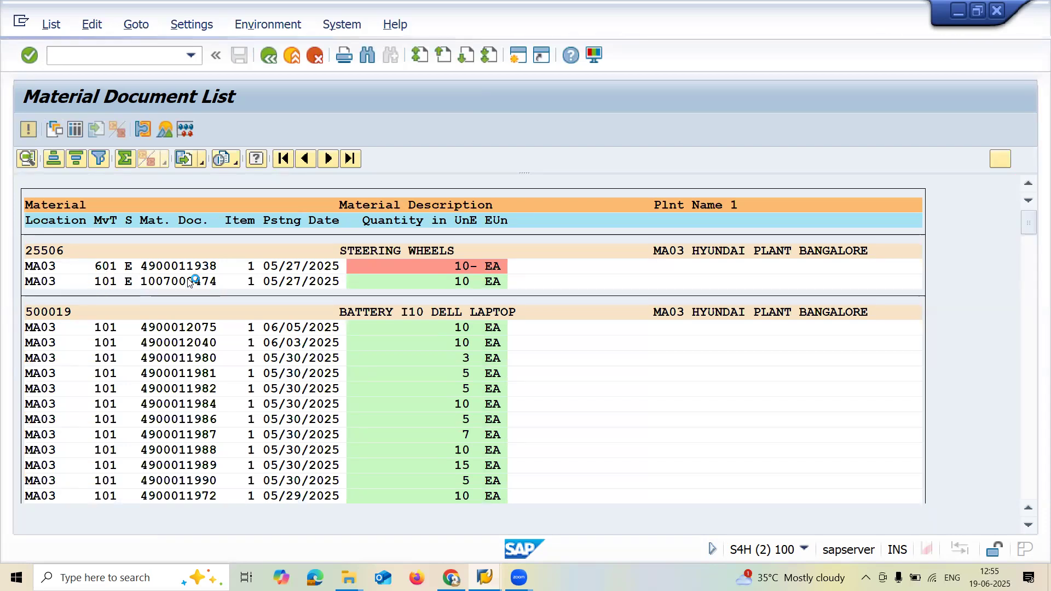
pyautogui.doubleClick(175, 282)
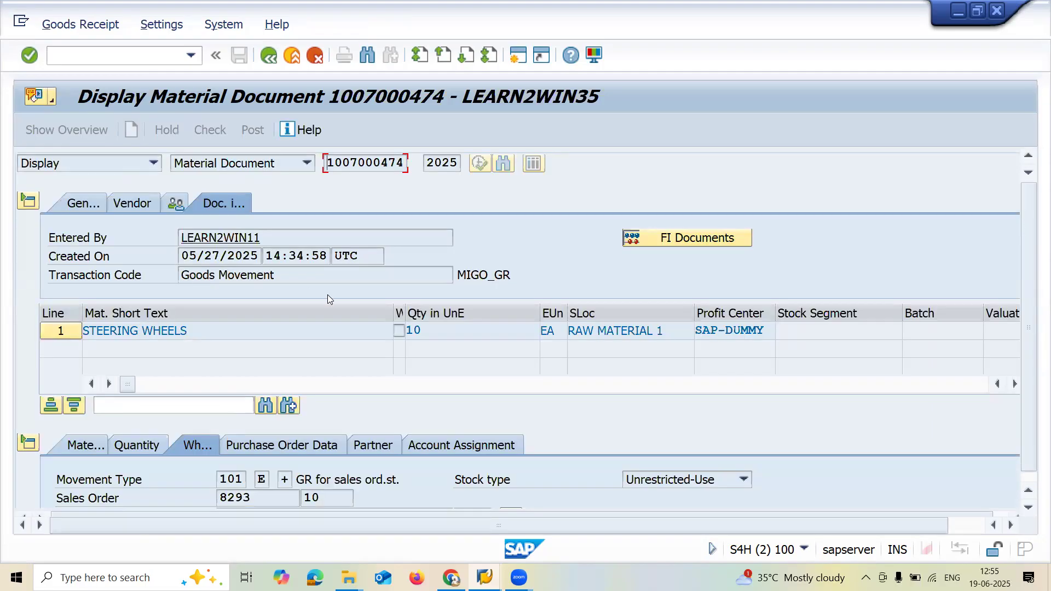
pyautogui.moveTo(103, 388)
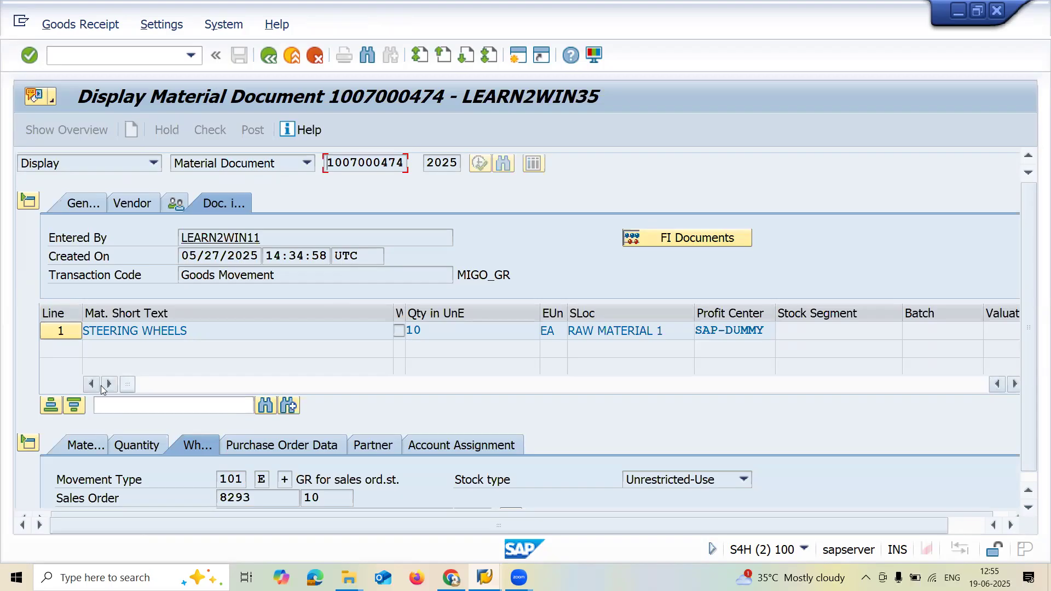
pyautogui.click(109, 384)
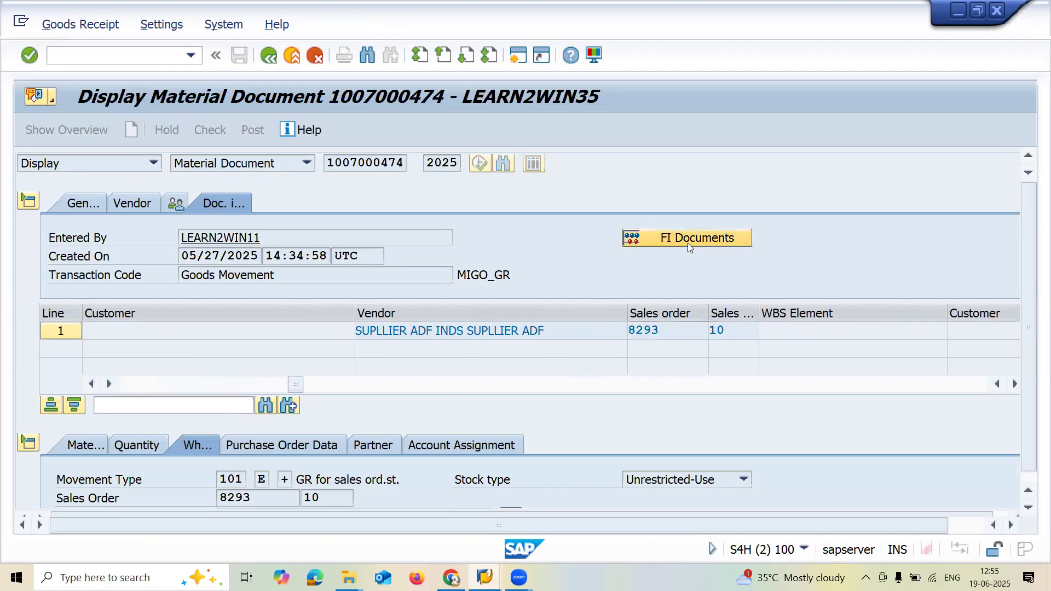
pyautogui.click(696, 238)
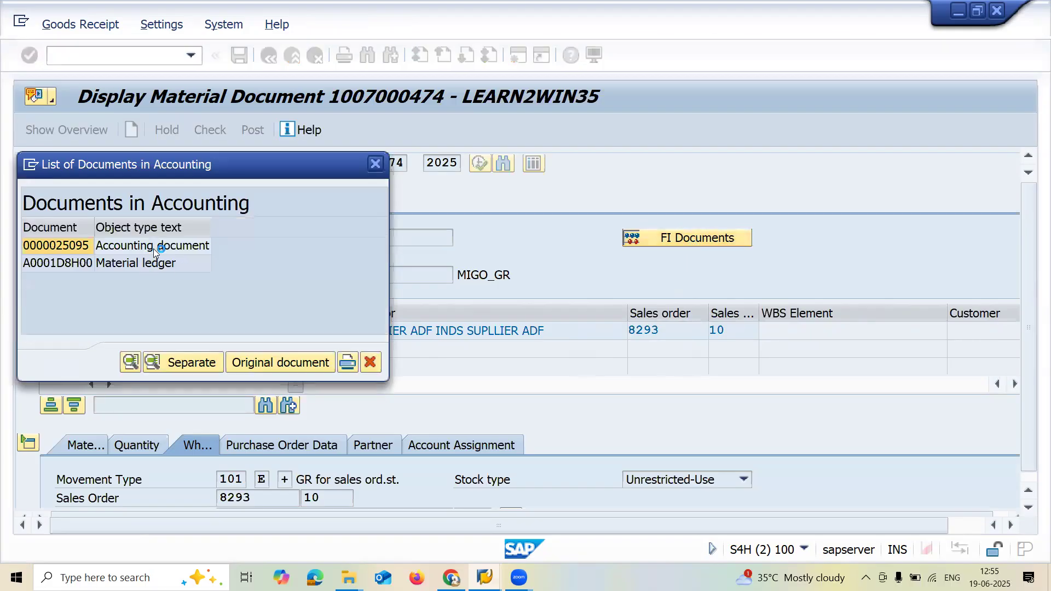
pyautogui.click(153, 263)
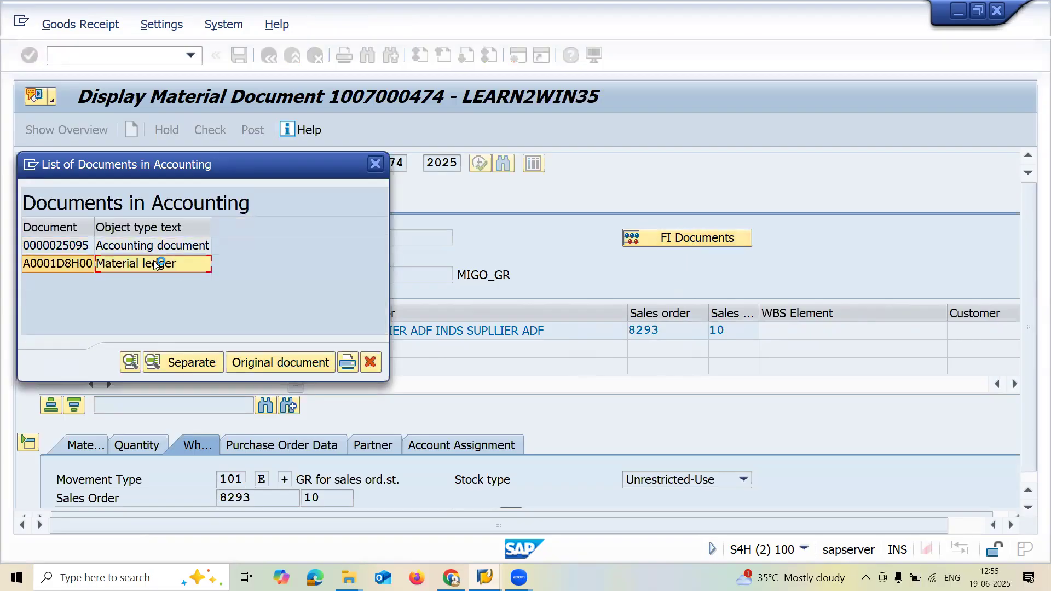
pyautogui.click(374, 163)
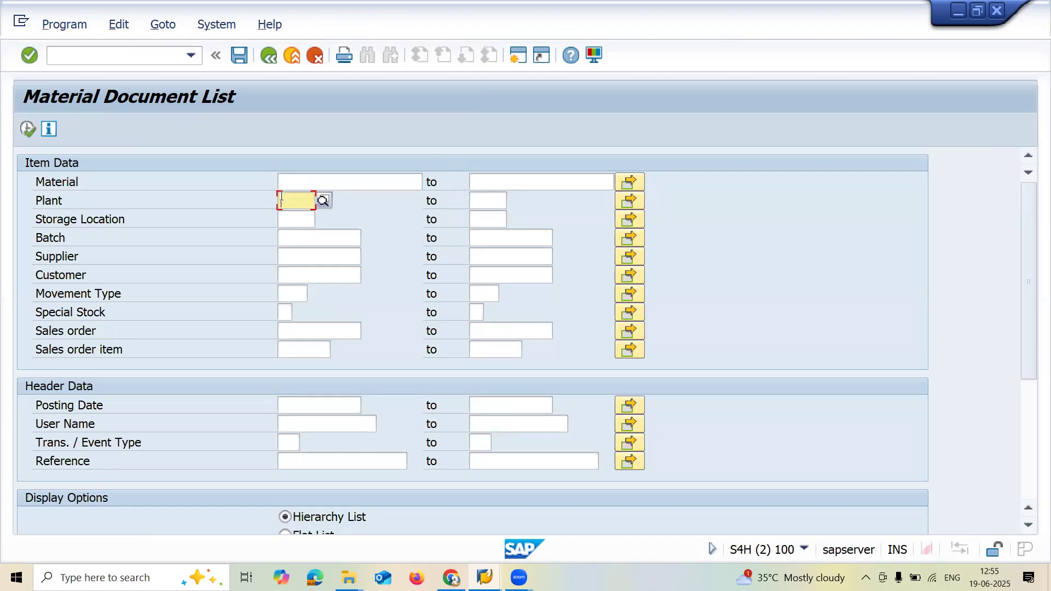
# - List documents for material 600000342 at plant RA11, review the 561 entries, and go back
pyautogui.write('600000342')
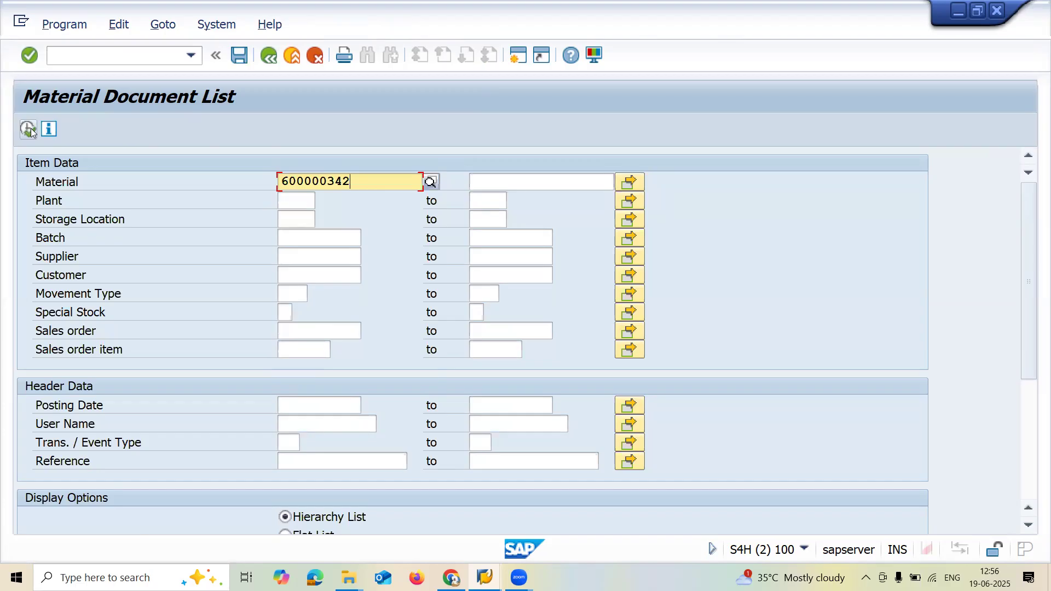
pyautogui.click(26, 129)
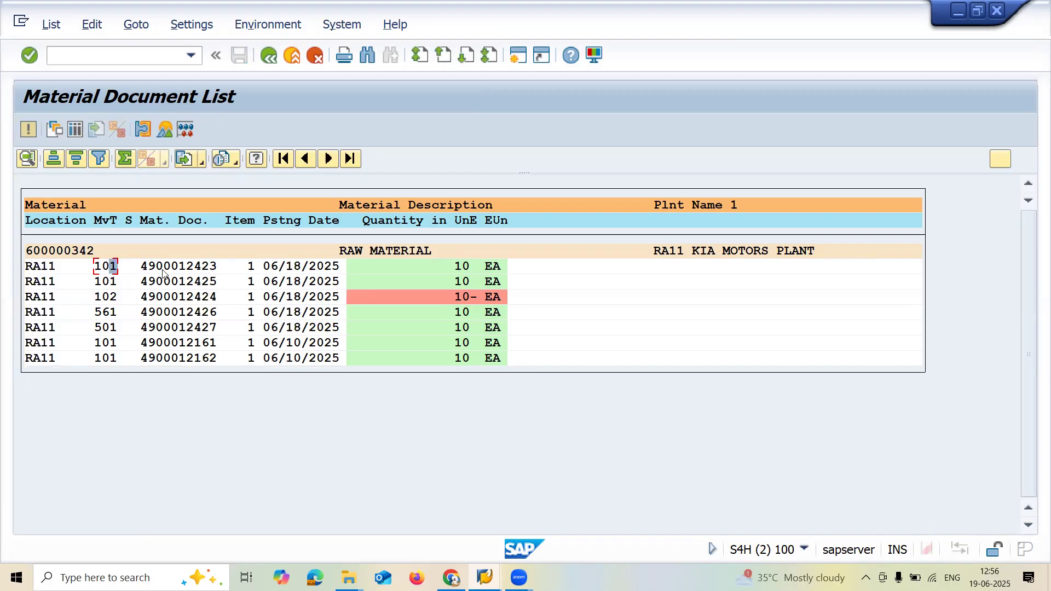
pyautogui.click(105, 297)
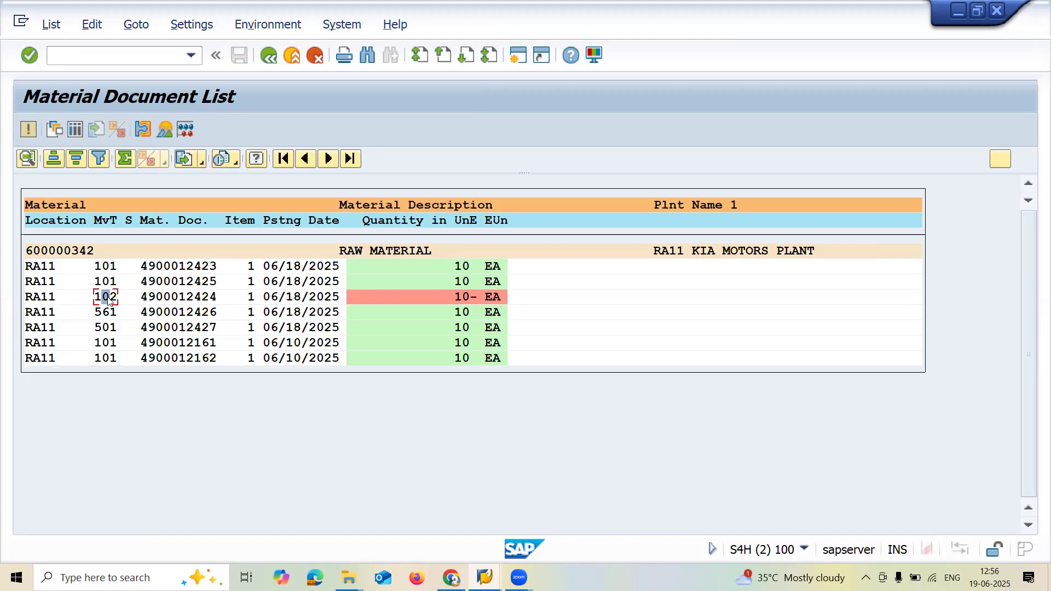
pyautogui.moveTo(112, 315)
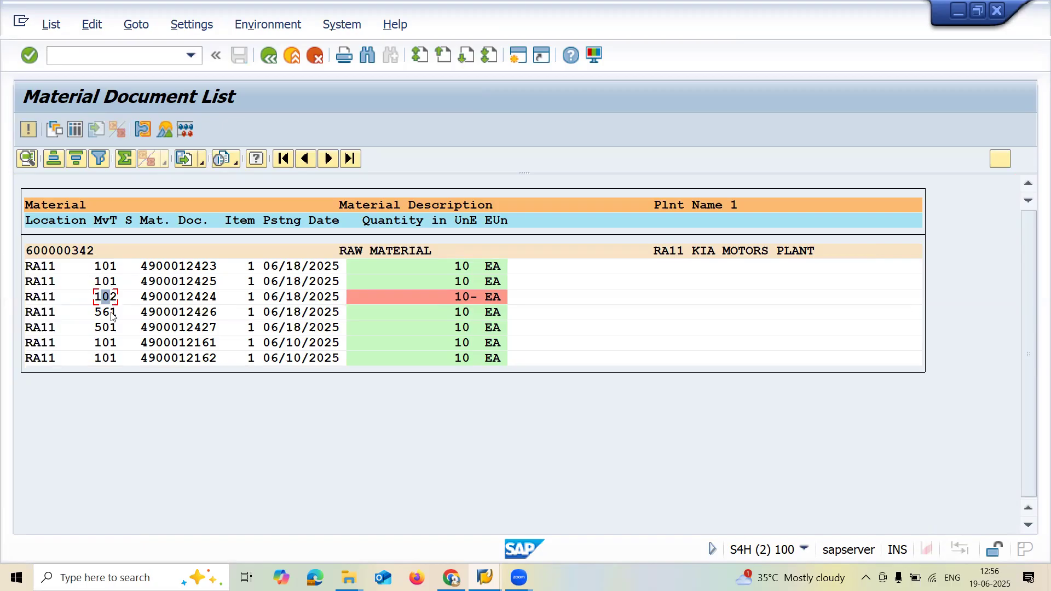
pyautogui.click(105, 312)
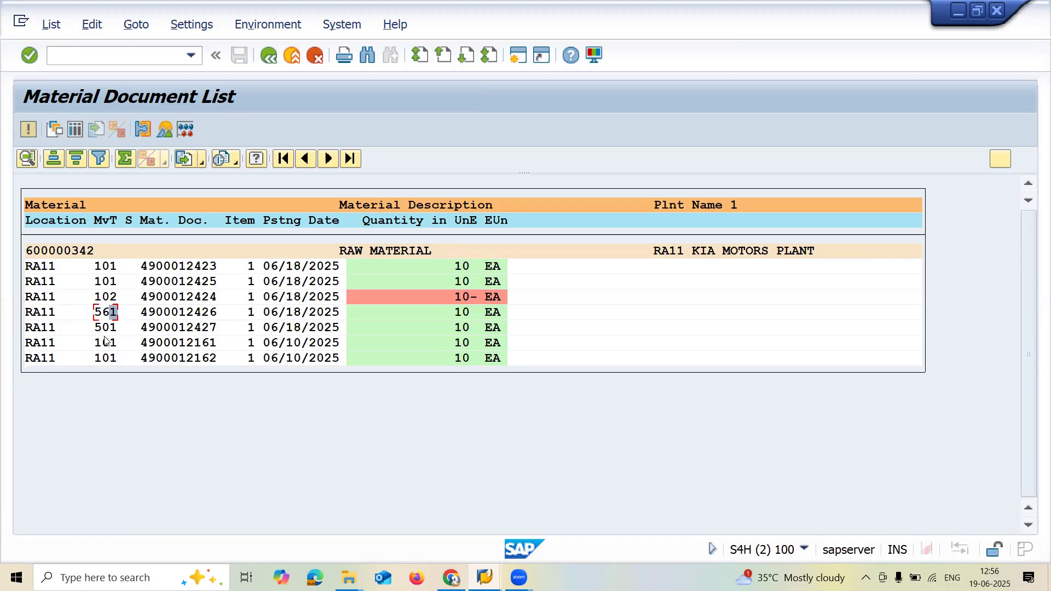
pyautogui.click(105, 327)
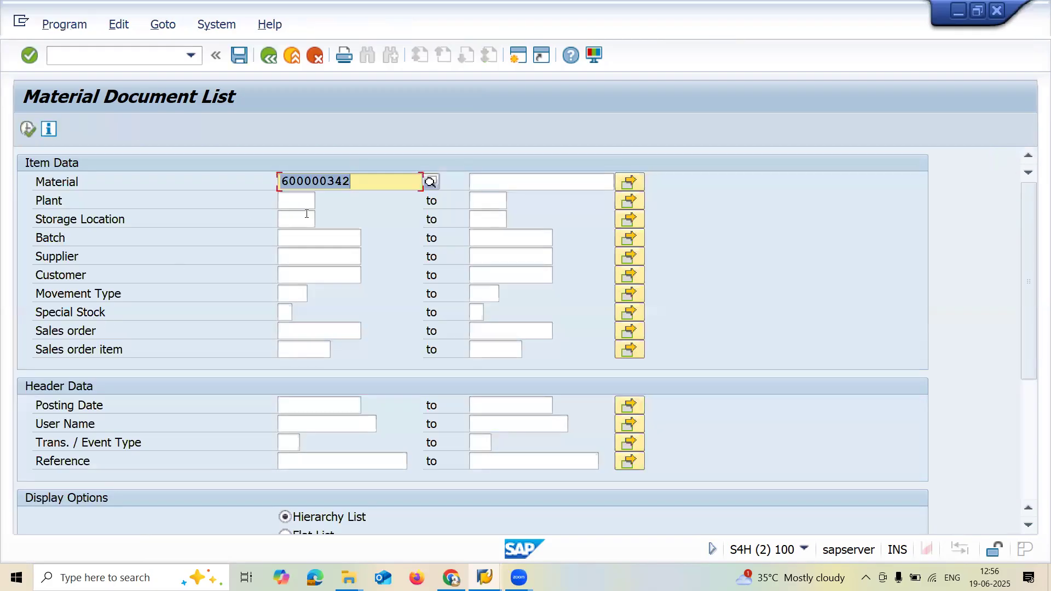
# - Run the report for plant MA03, movement type 411, special stock K without a material number
pyautogui.click(428, 182)
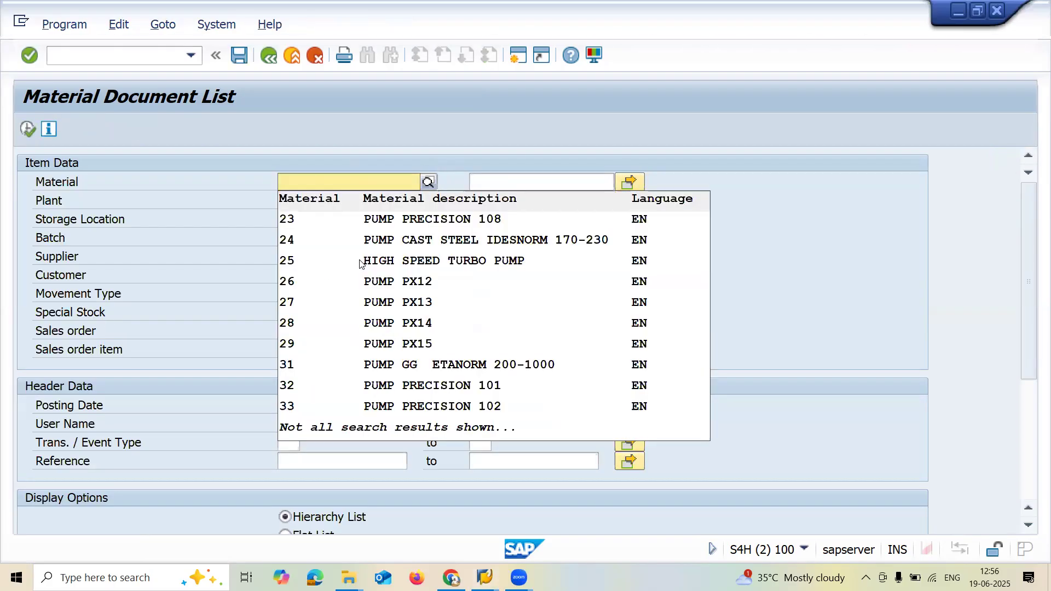
pyautogui.click(297, 200)
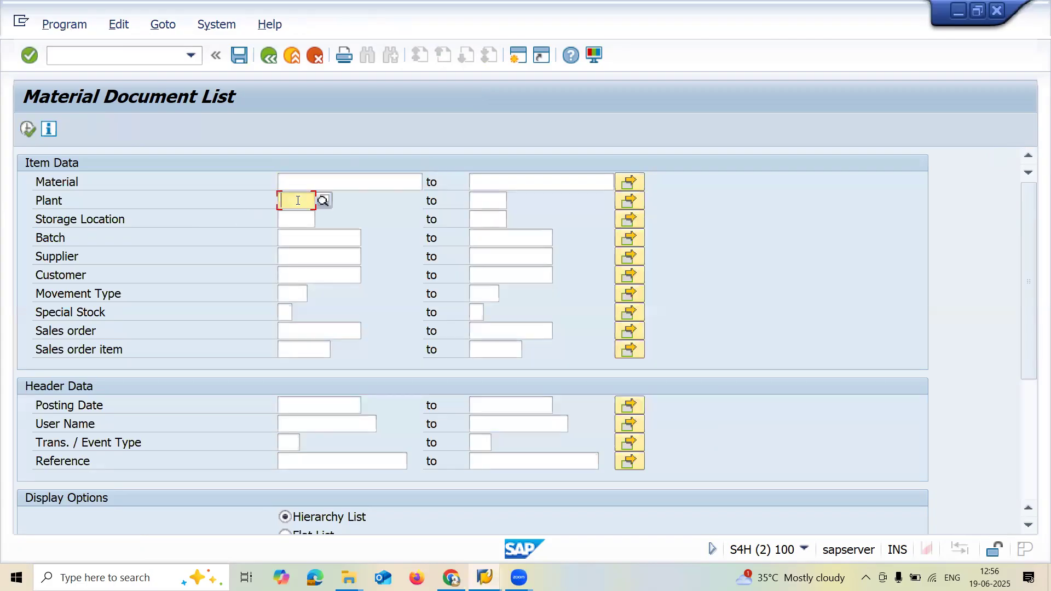
pyautogui.write('411')
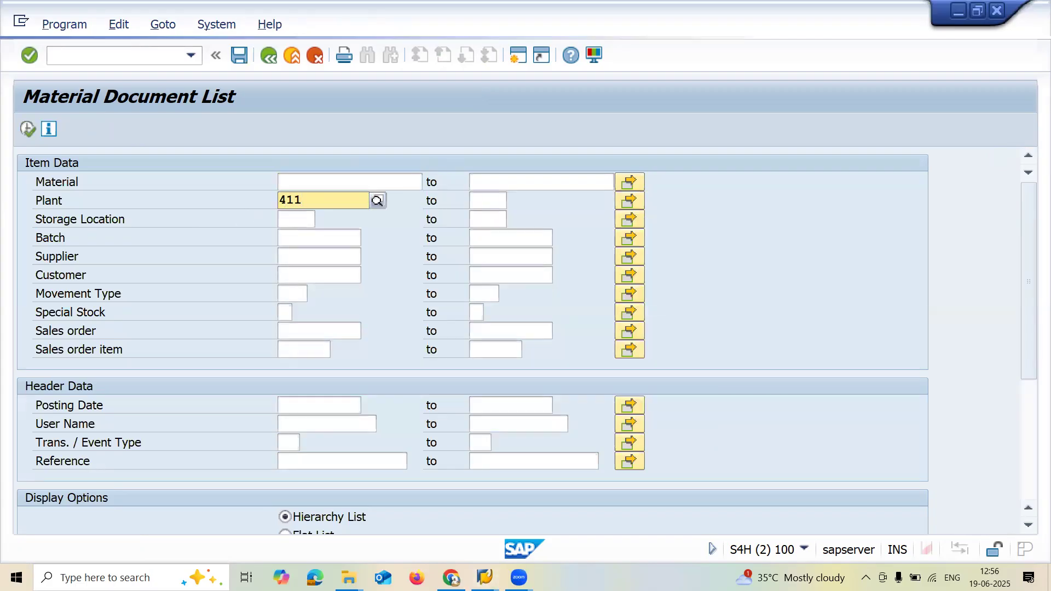
pyautogui.write('MA')
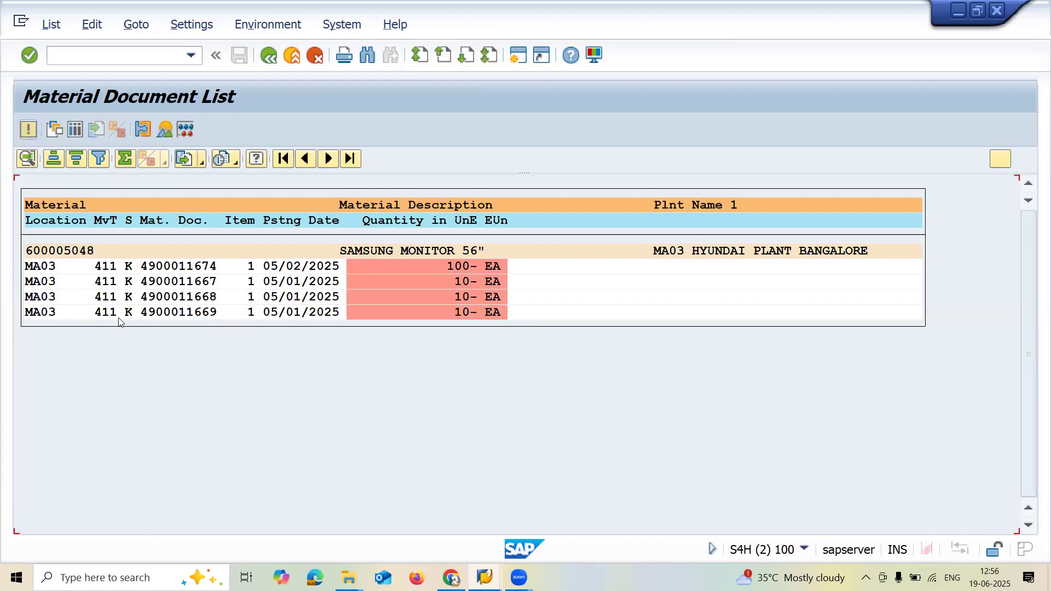
pyautogui.moveTo(109, 313)
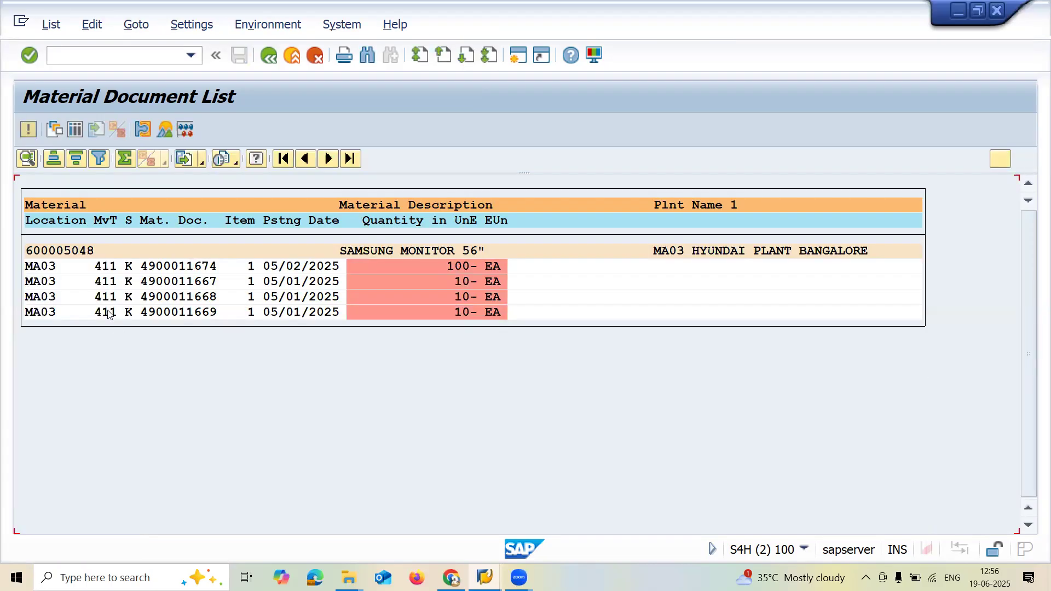
pyautogui.moveTo(111, 297)
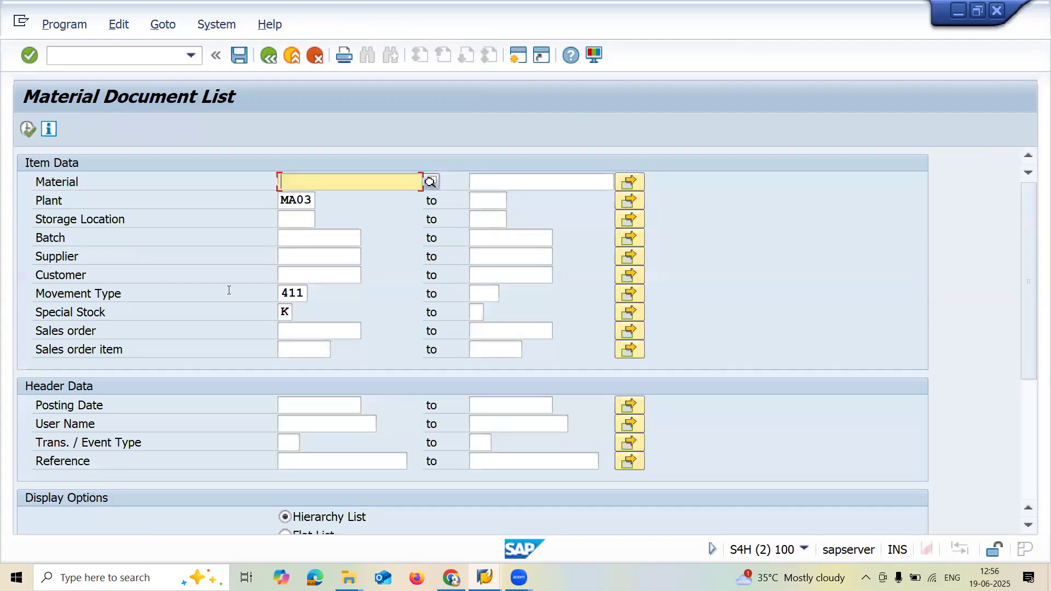
pyautogui.moveTo(54, 154)
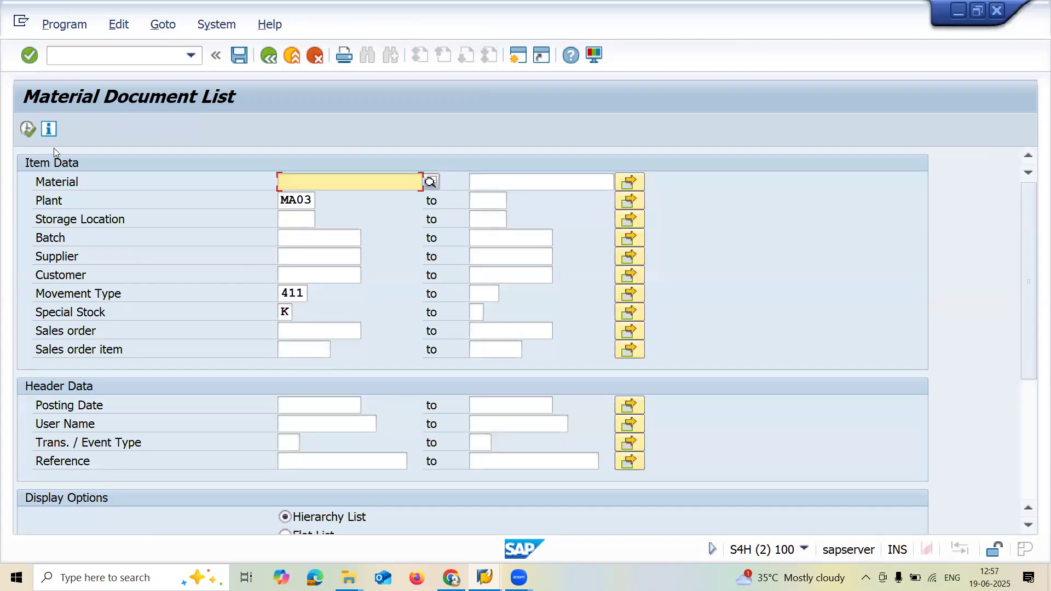
pyautogui.click(26, 128)
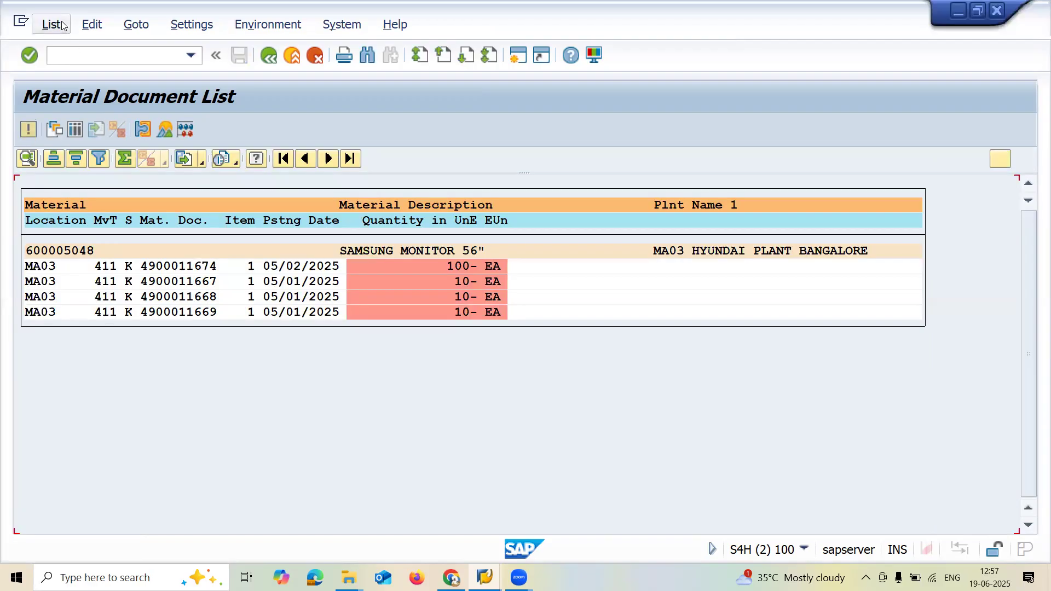
# - Export the 411 K list via List > Export > Local File in Spreadsheet format
pyautogui.click(50, 24)
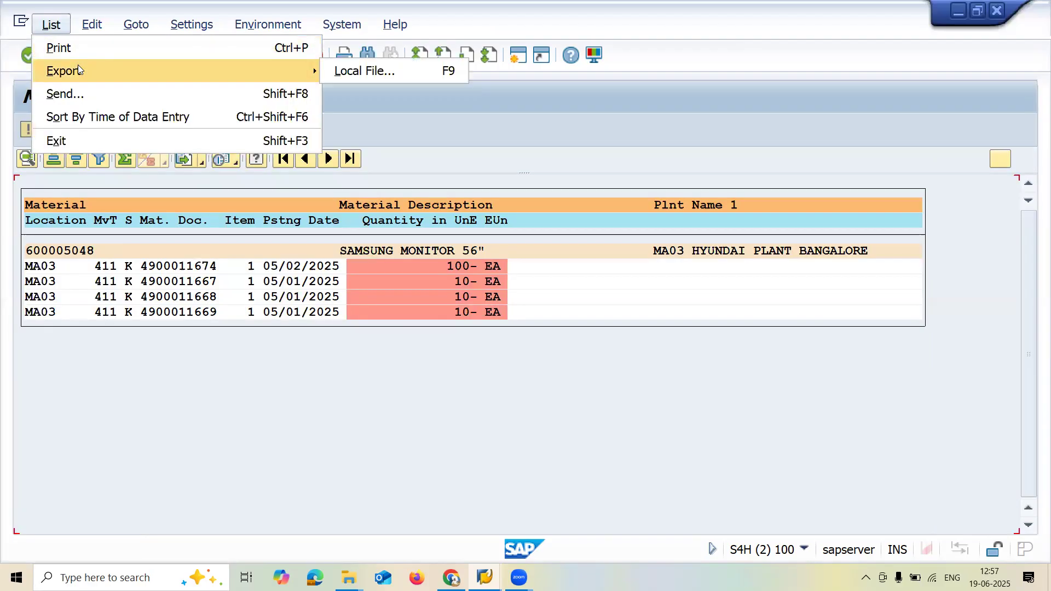
pyautogui.moveTo(182, 81)
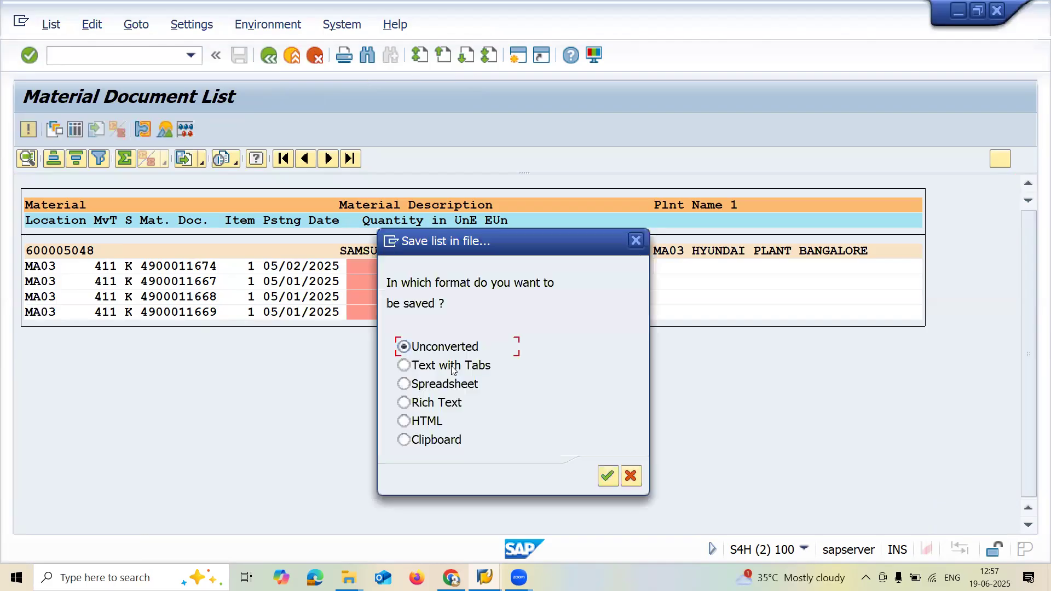
pyautogui.click(403, 384)
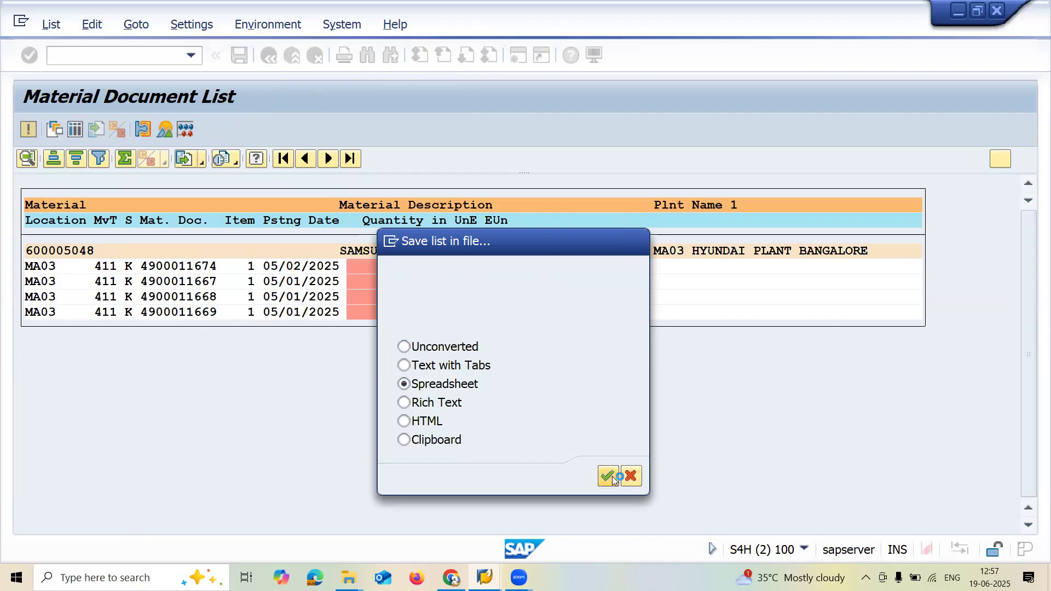
pyautogui.click(608, 475)
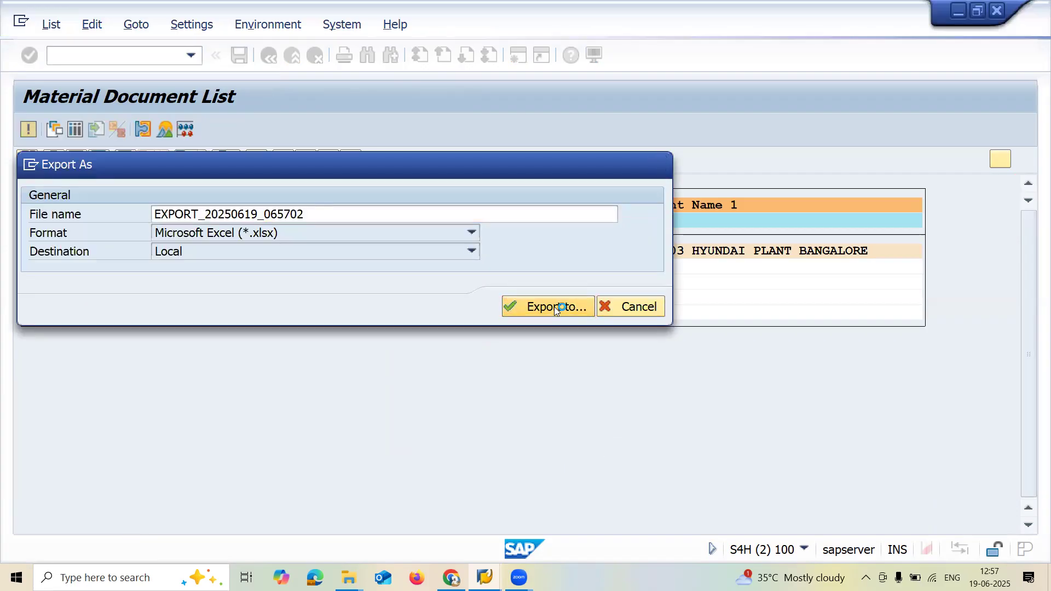
# - Export the list to EXPORT_20250619_065702.xlsx saved on the Desktop
pyautogui.click(554, 306)
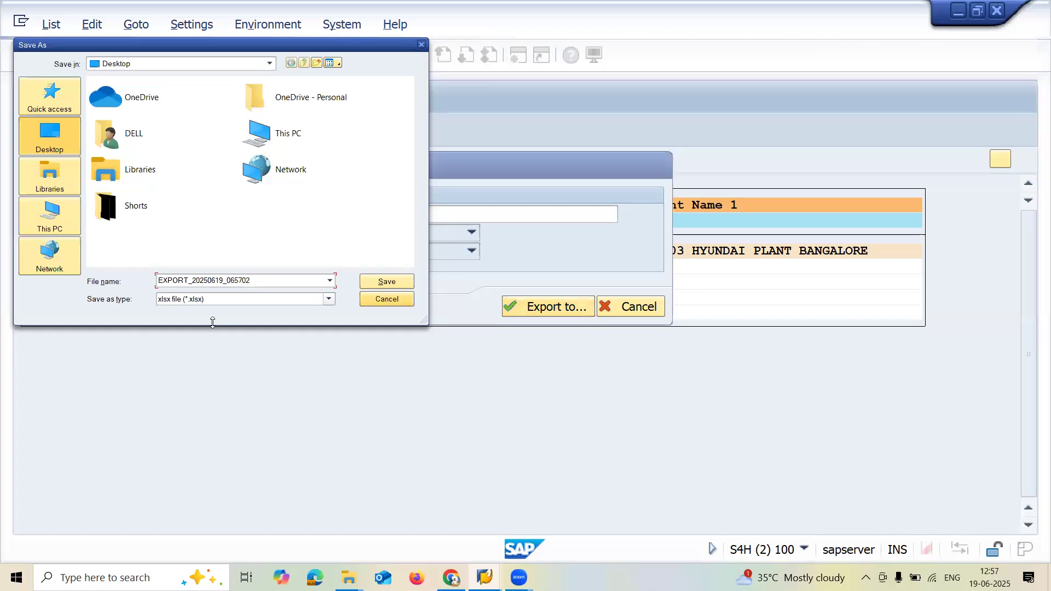
pyautogui.moveTo(390, 245)
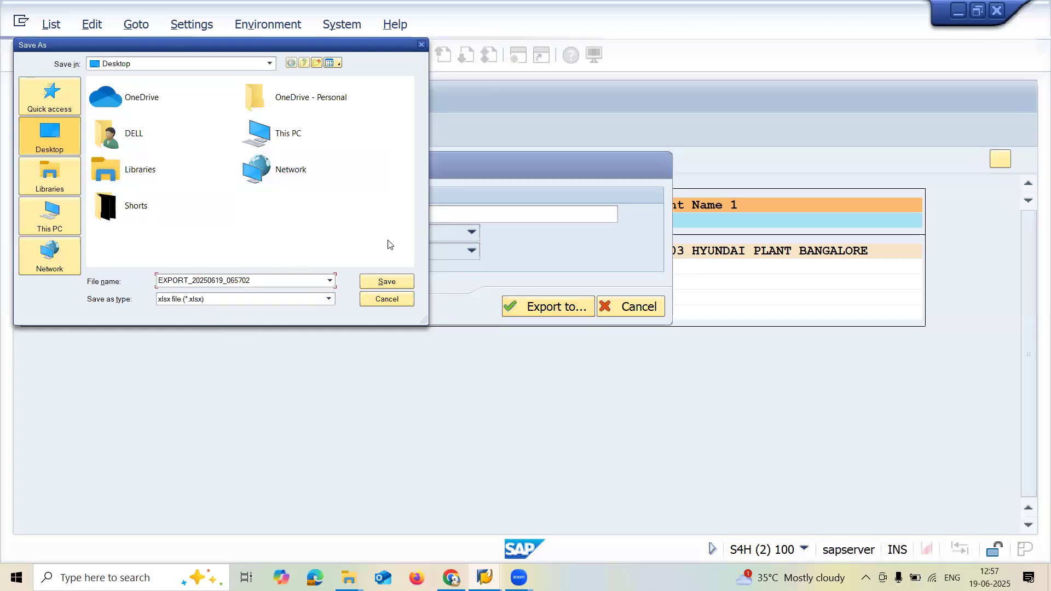
pyautogui.click(386, 282)
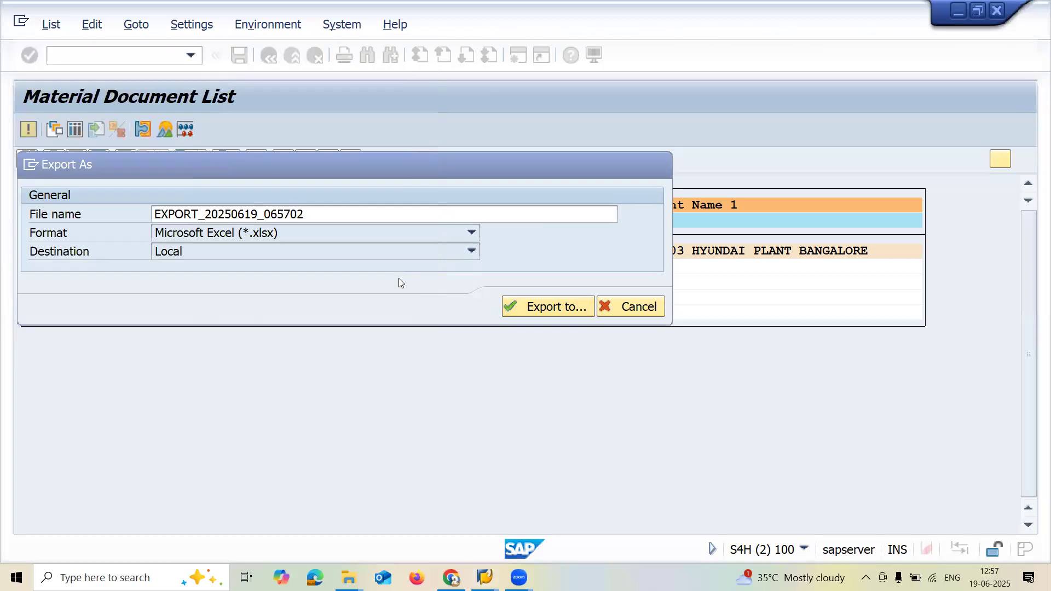
pyautogui.click(547, 307)
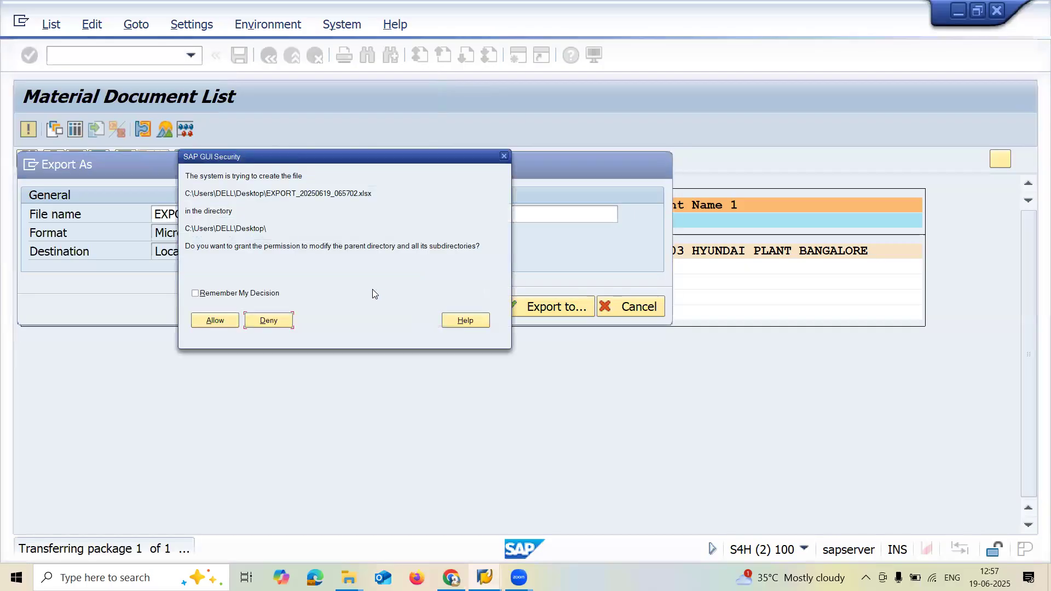
# - Allow SAP GUI to create and open the exported file, remembering the decision
pyautogui.click(195, 294)
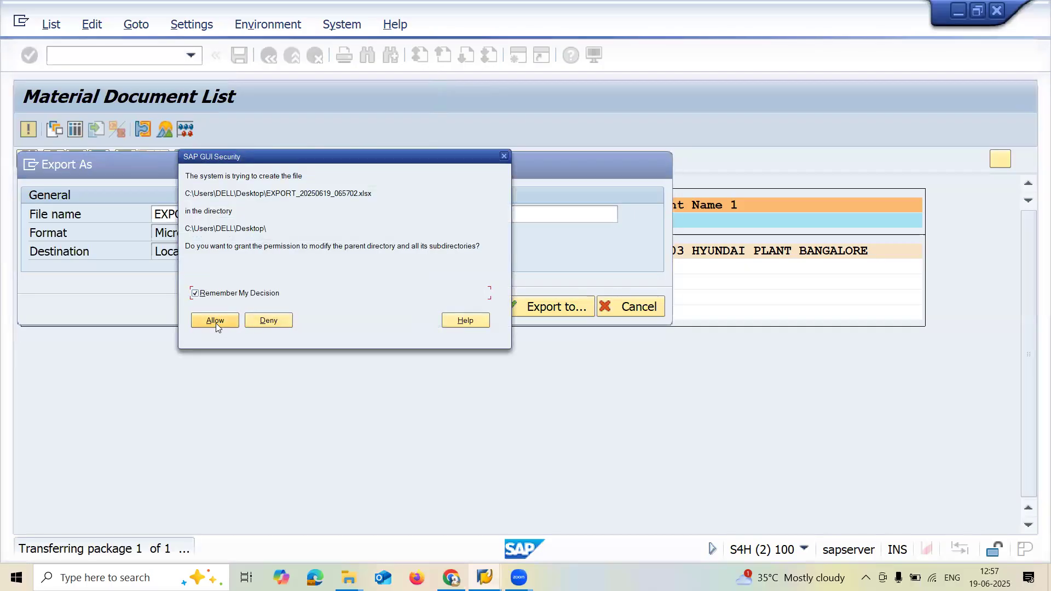
pyautogui.click(214, 319)
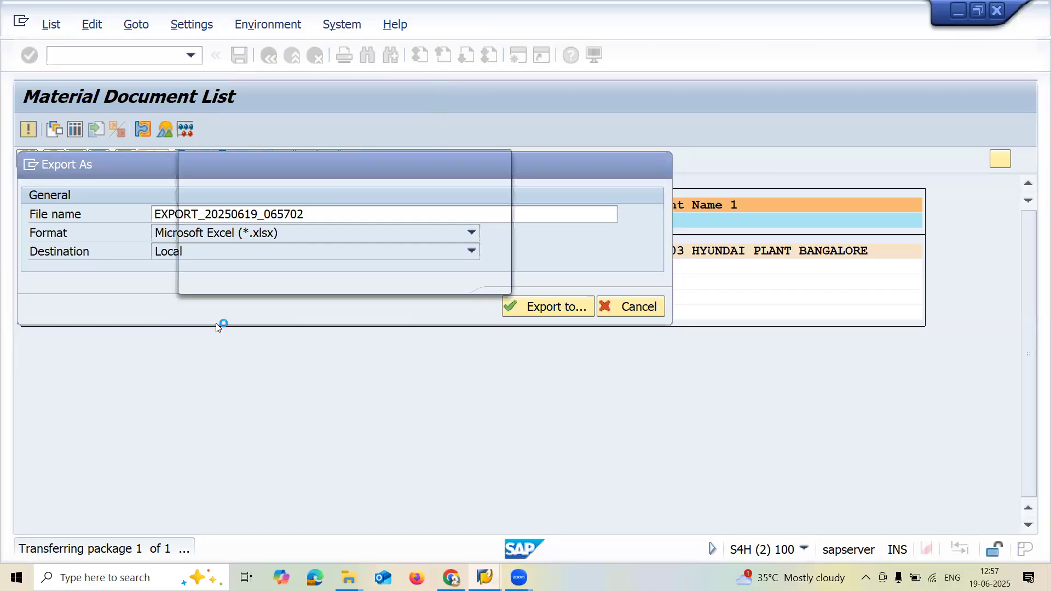
pyautogui.click(548, 307)
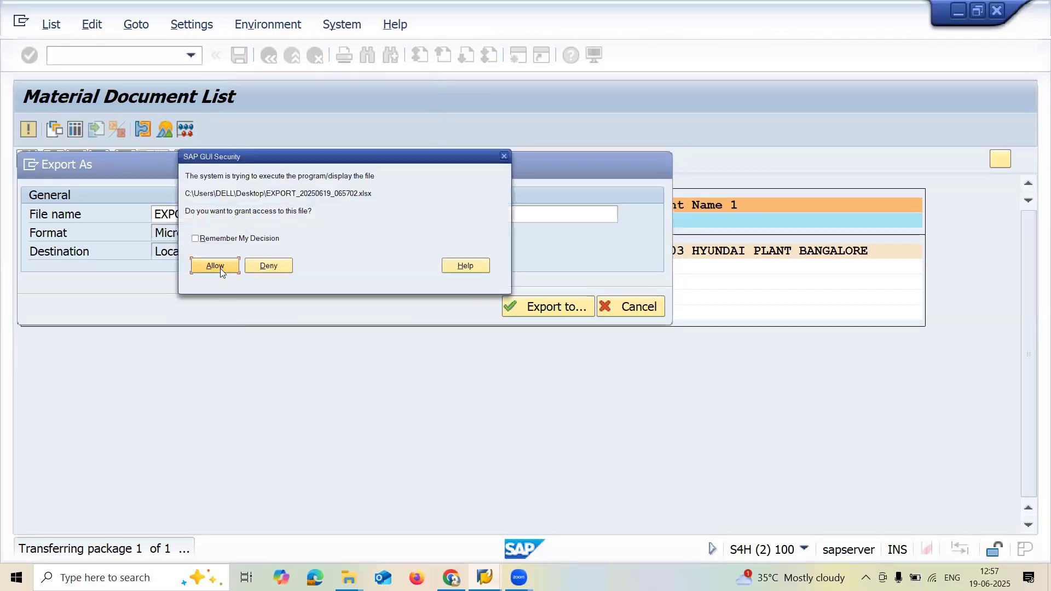
pyautogui.click(215, 265)
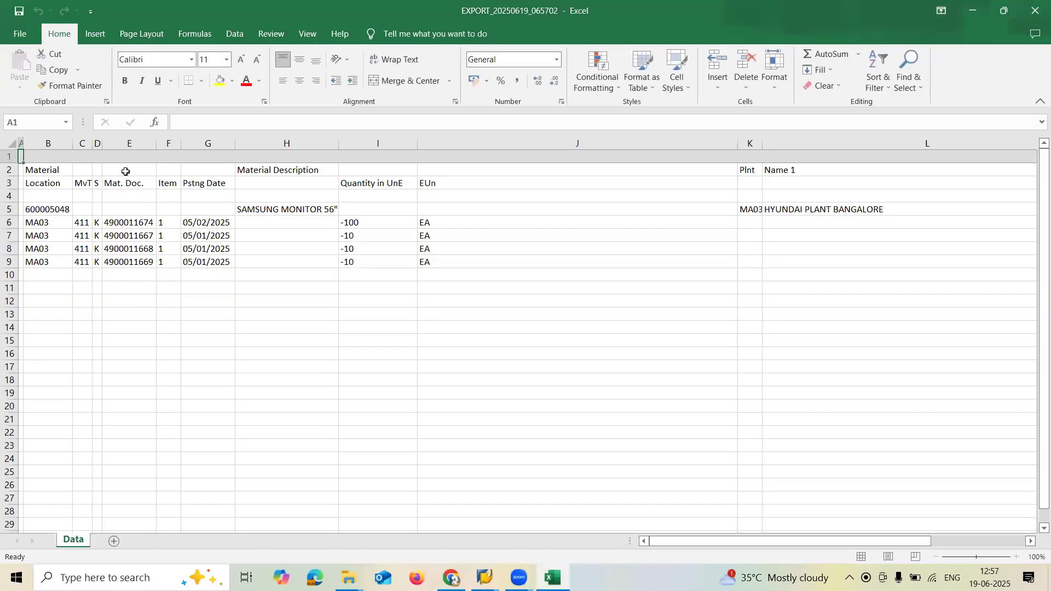
# - Check the material number 600005048 in cell B5 of the exported workbook
pyautogui.click(48, 209)
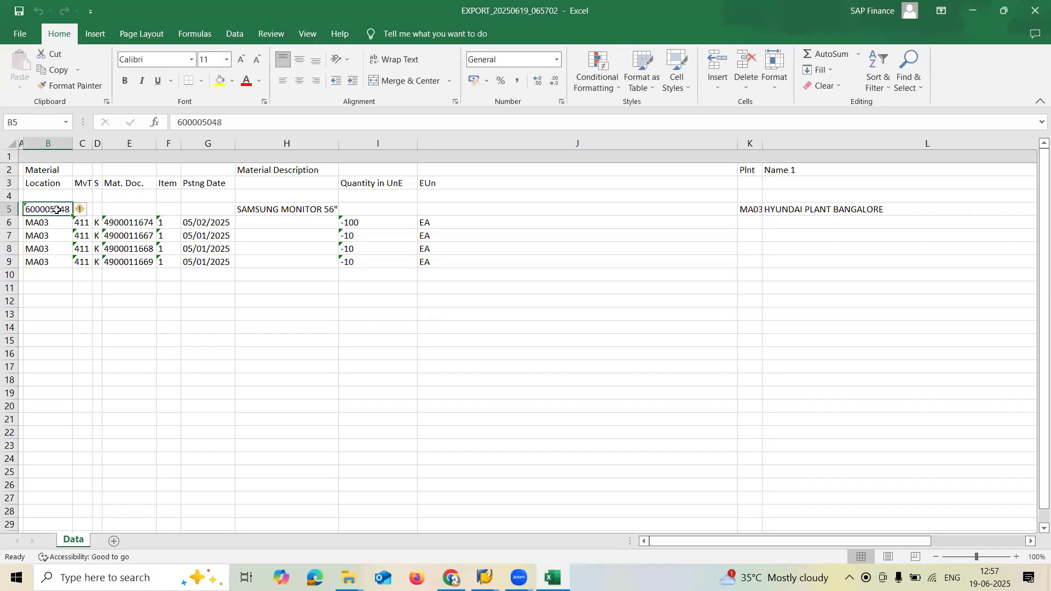